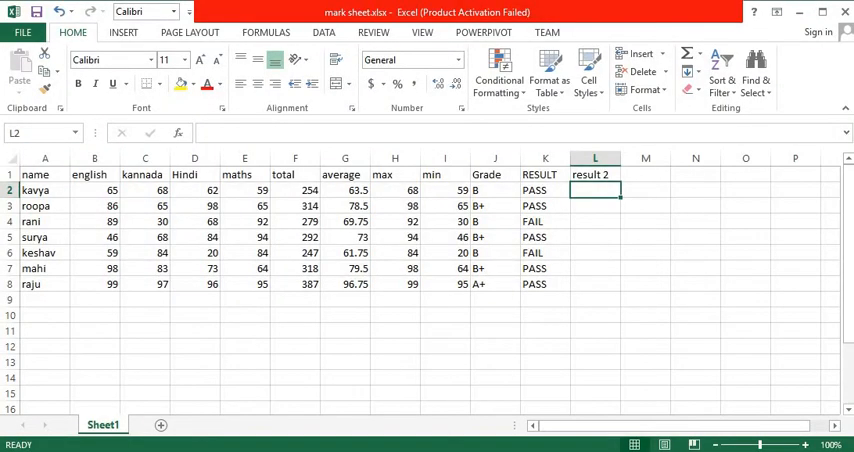
- Enter the grade reminder note 'dist,frst,scnd,pass,fail' in empty cell G13 below the table
left_click(344, 362)
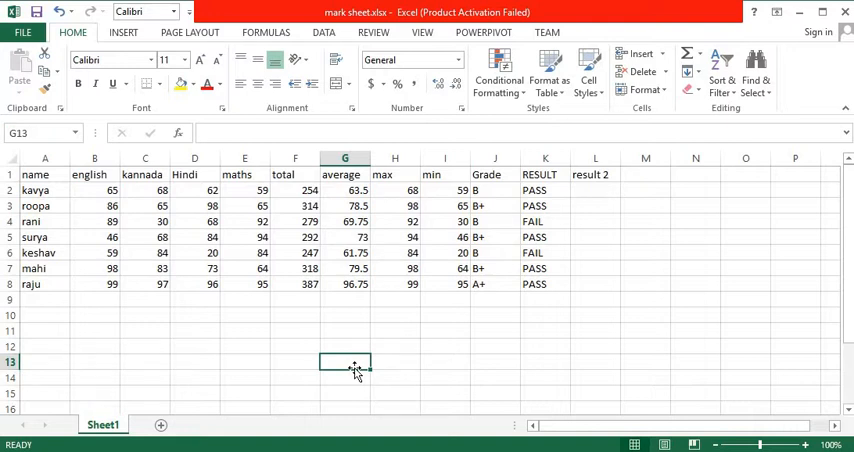
type("d")
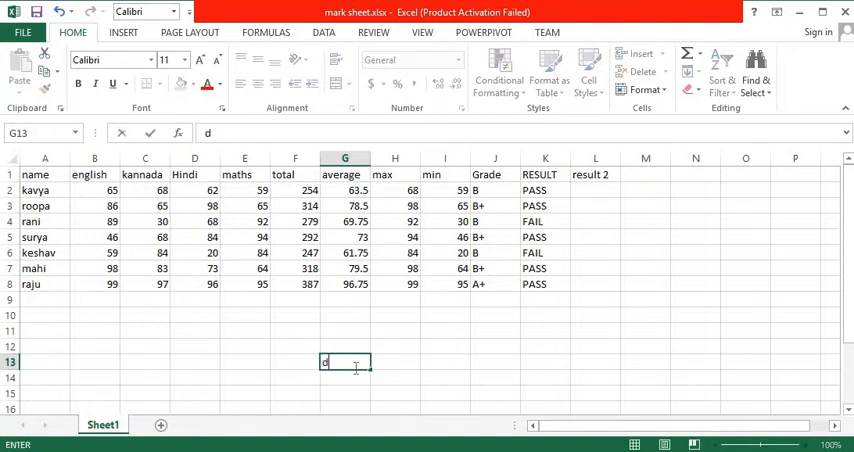
type("ist")
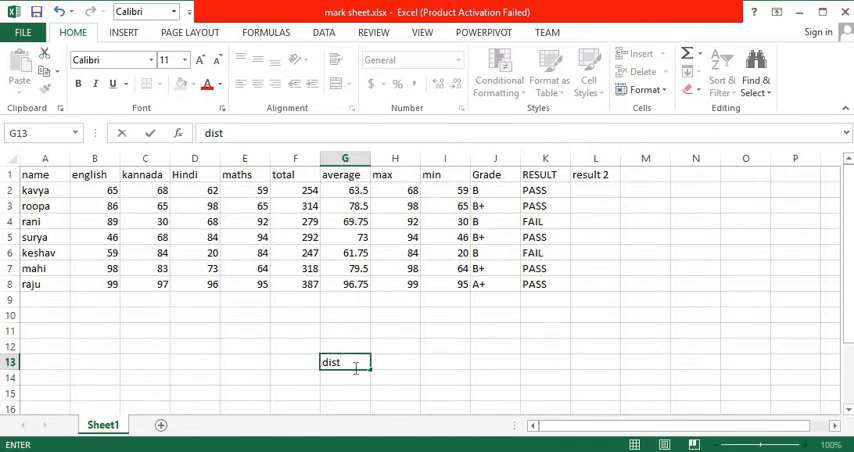
type(",")
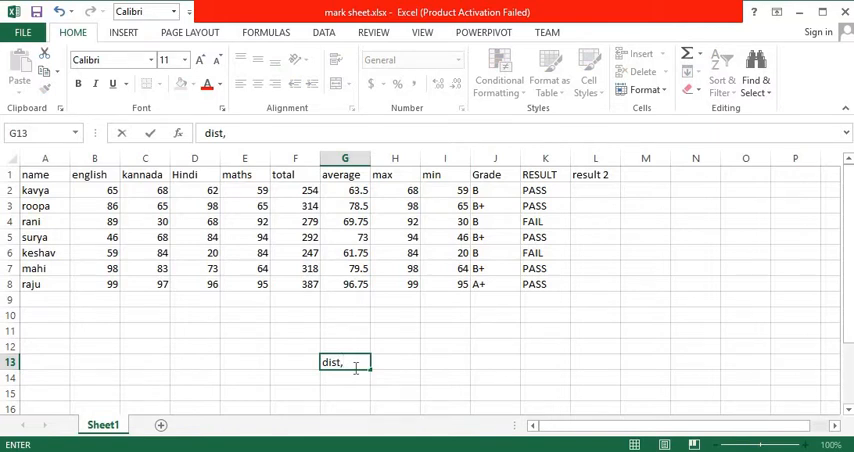
type("frst")
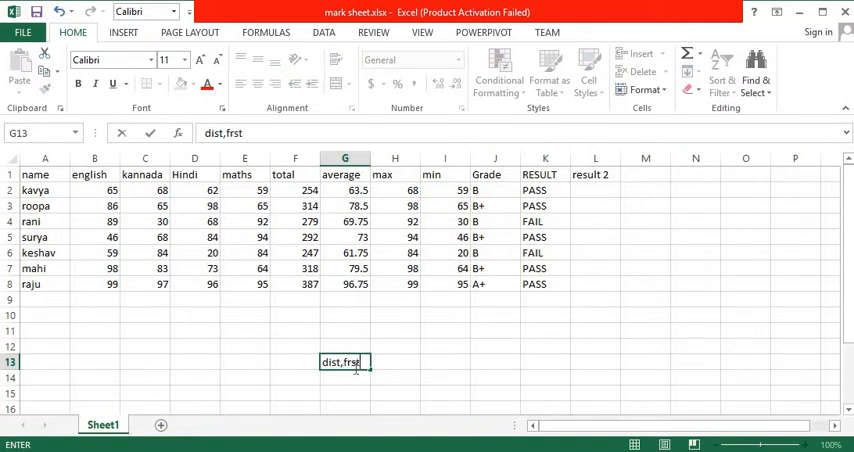
type(",scnd,")
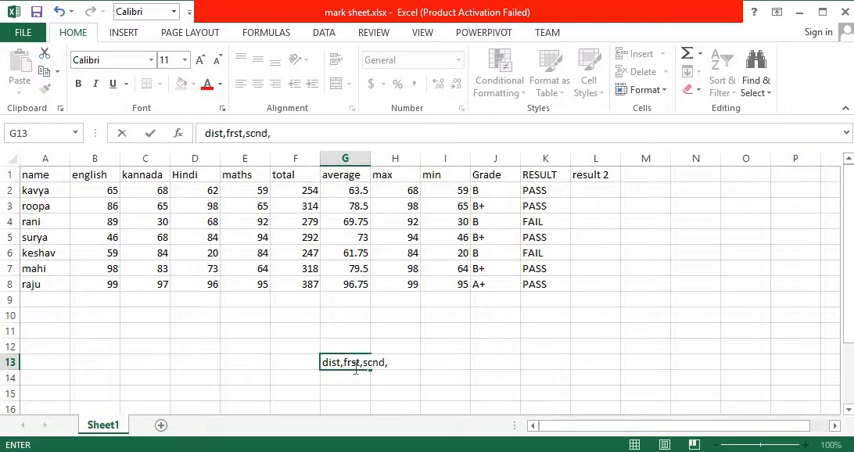
type("pass,")
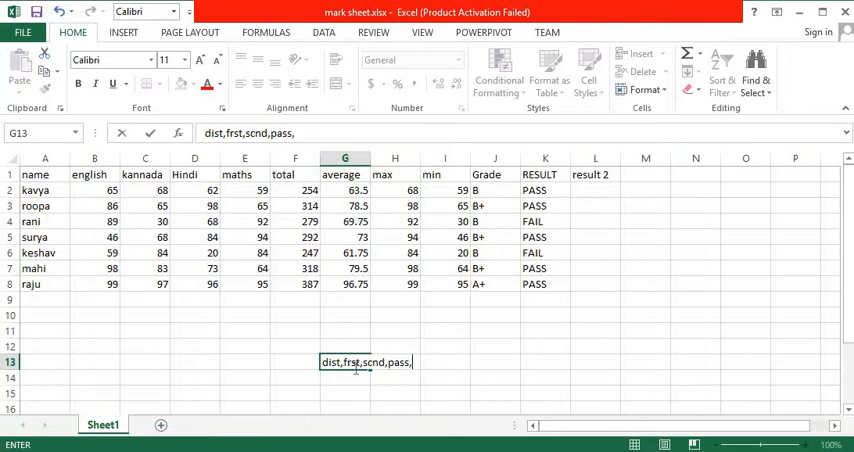
type("fail")
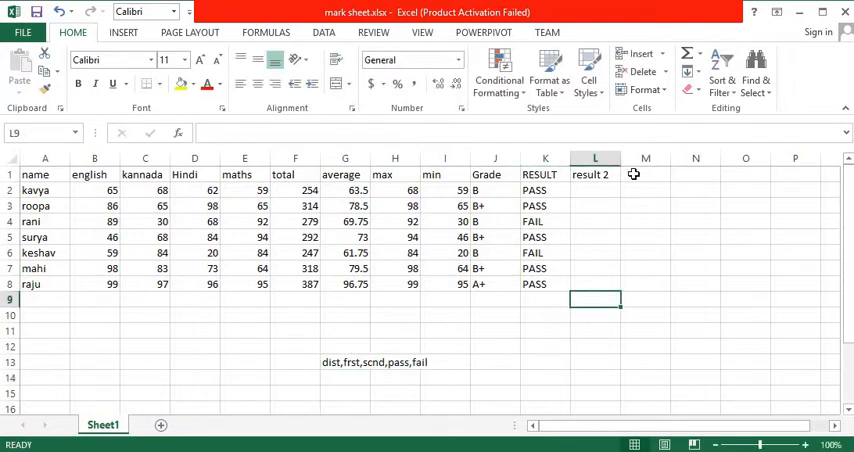
- Begin L2's formula as =if(G2>=85,"dist",if( using the first student's average
left_click(595, 190)
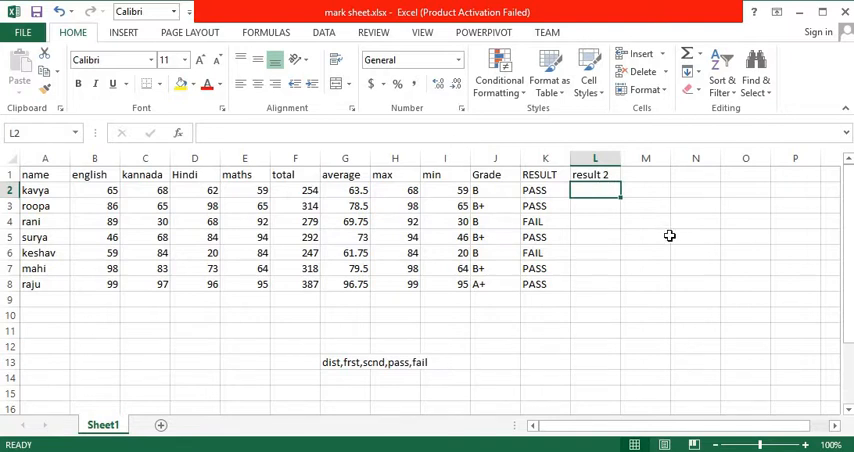
type("=if(")
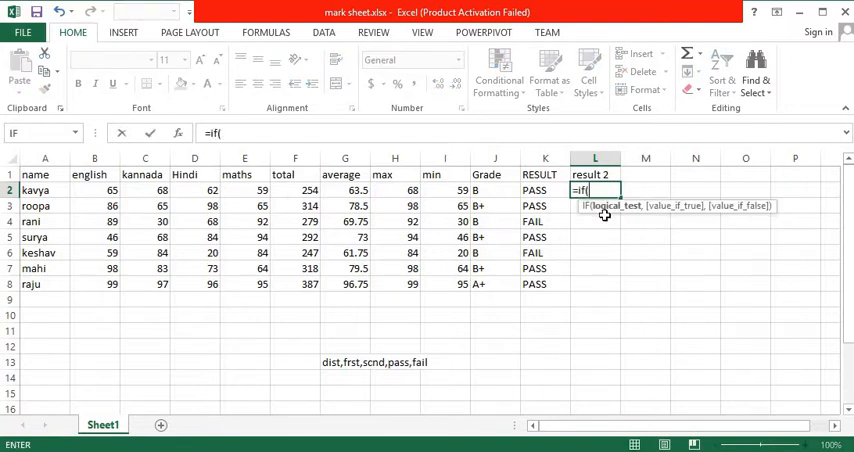
left_click(344, 190)
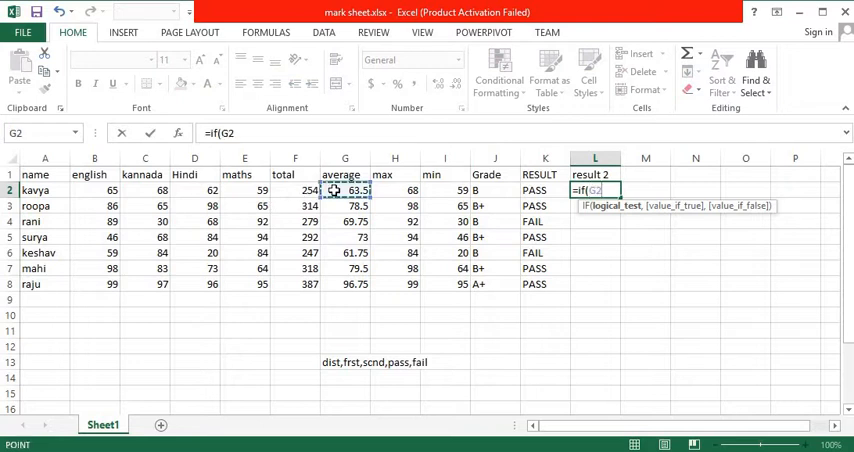
type(">=")
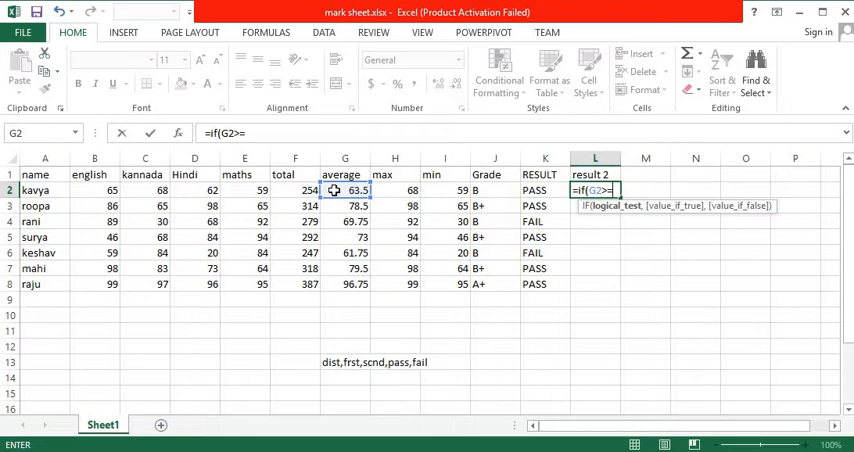
type("85")
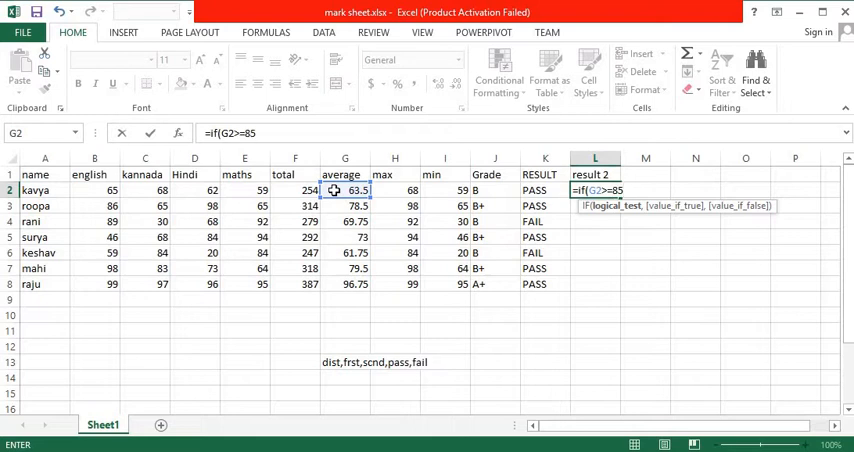
type(",")
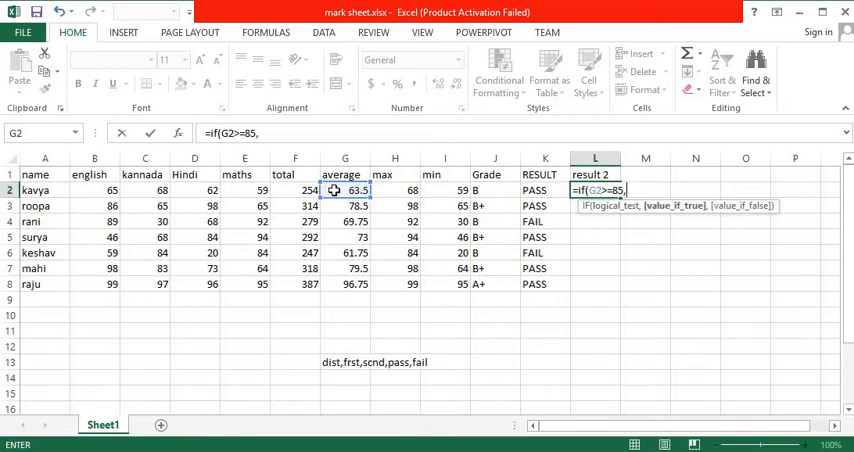
type("\"")
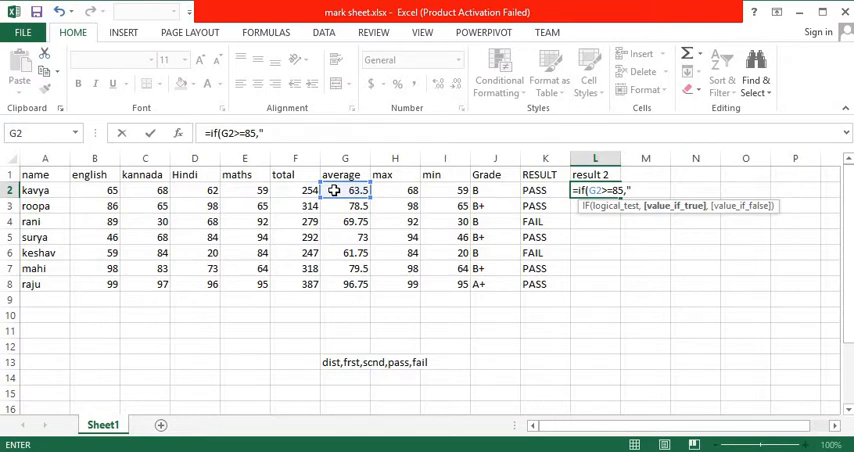
type("dist")
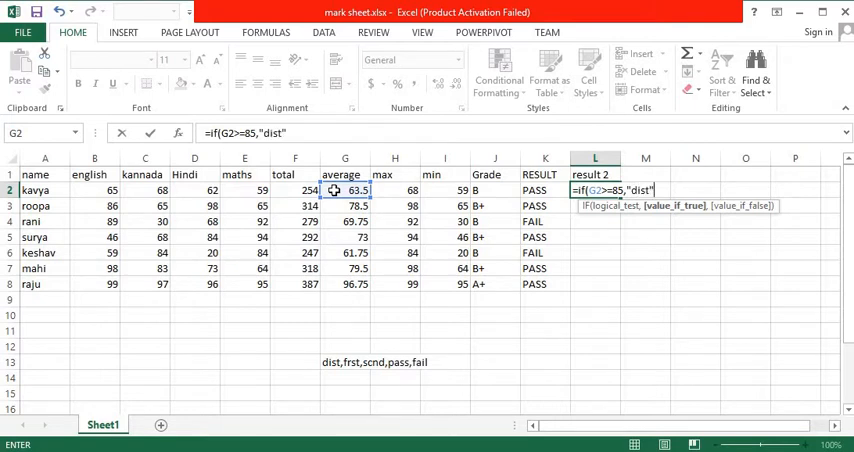
type("i")
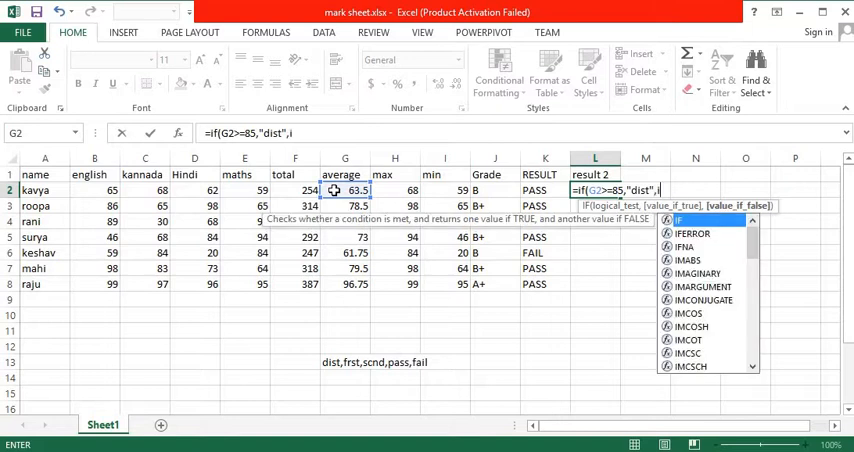
type("f(")
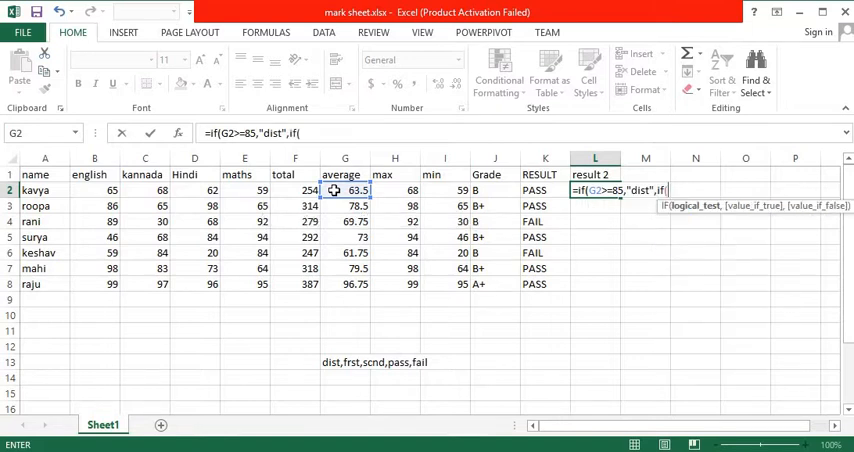
- Extend the formula with G2>=60 returning "first" and start a third IF
left_click(344, 190)
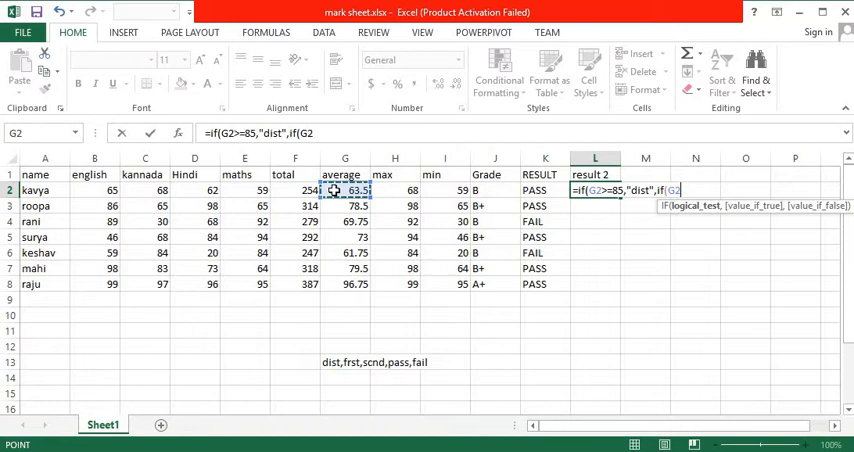
type(">=")
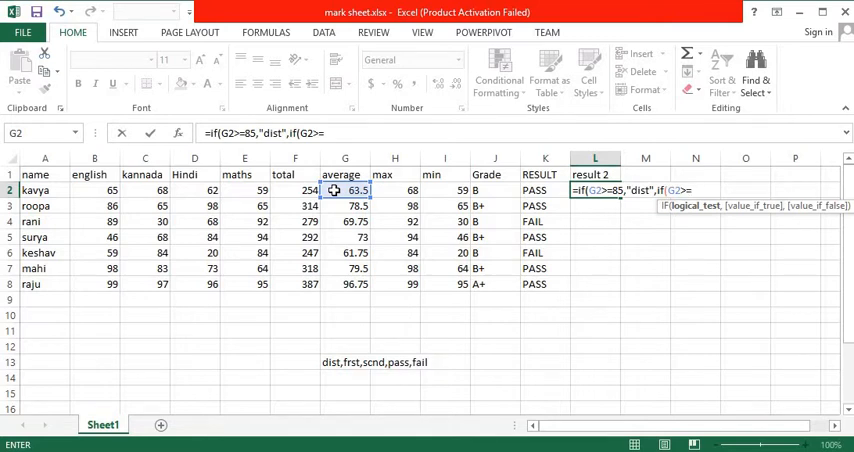
type("60")
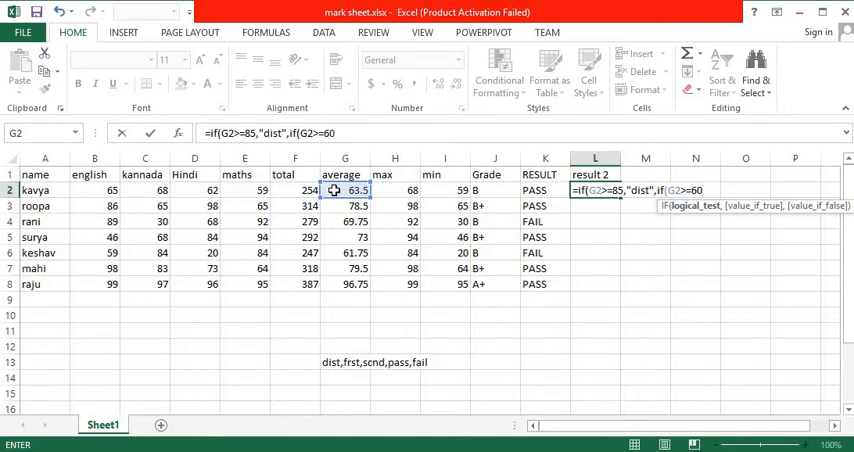
type(",\"")
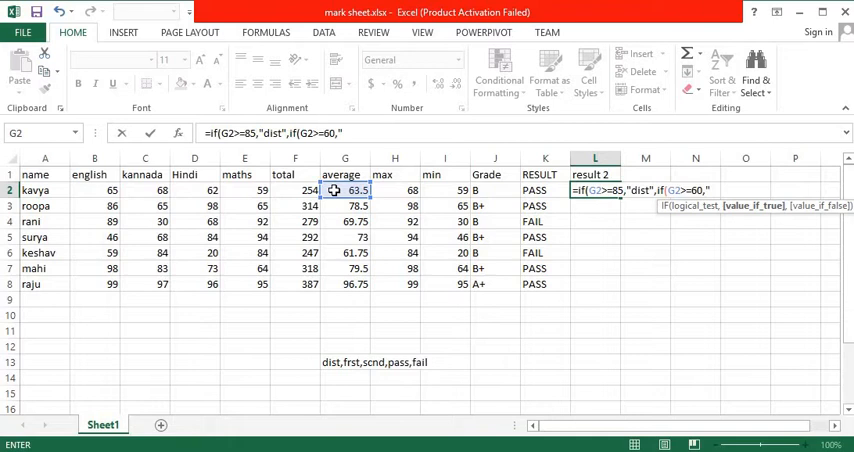
type("firs")
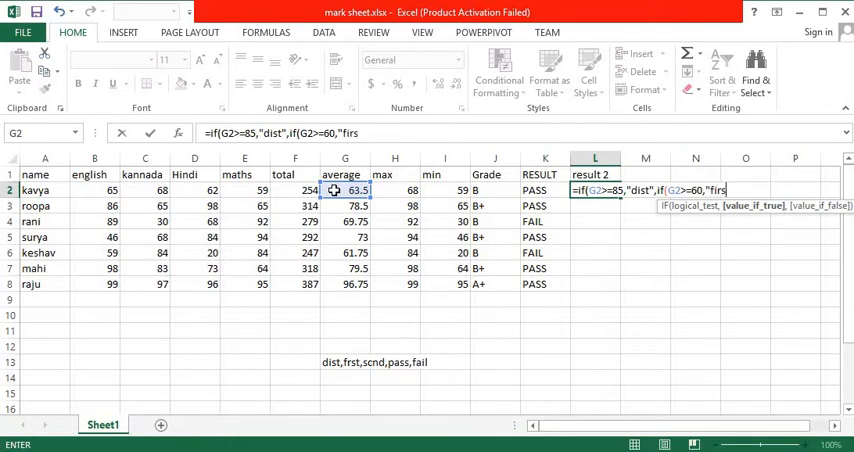
type("t\",")
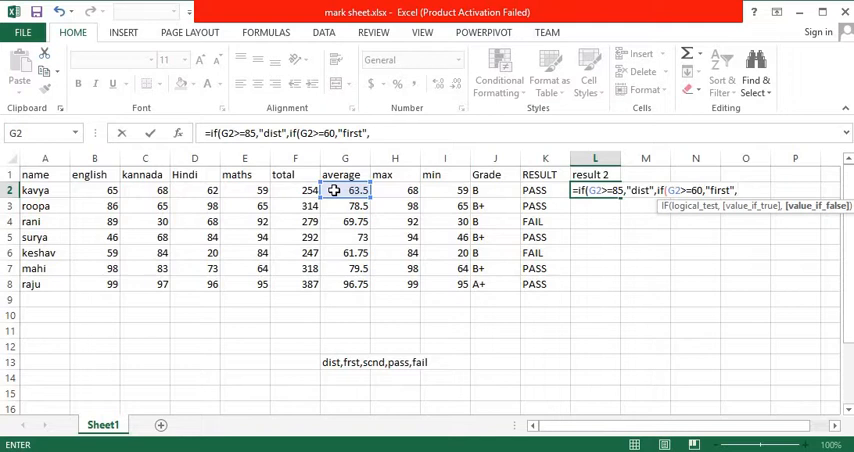
type("if(")
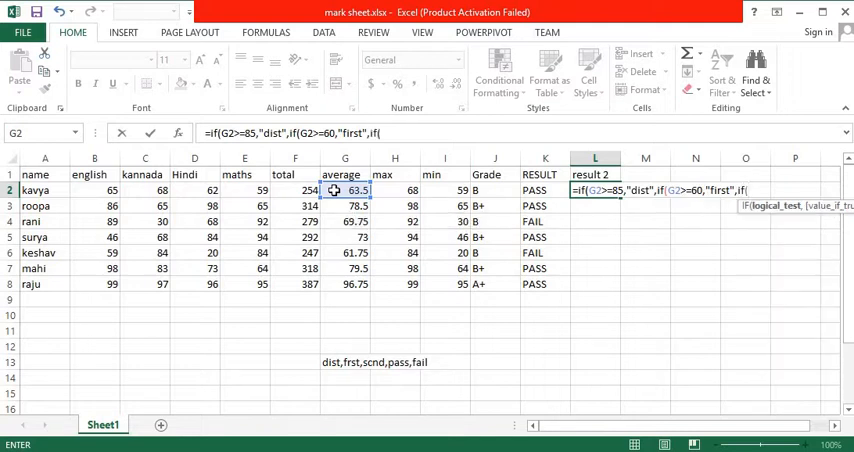
- Add the G2>=50 test returning "second" to the nested IF
left_click(295, 190)
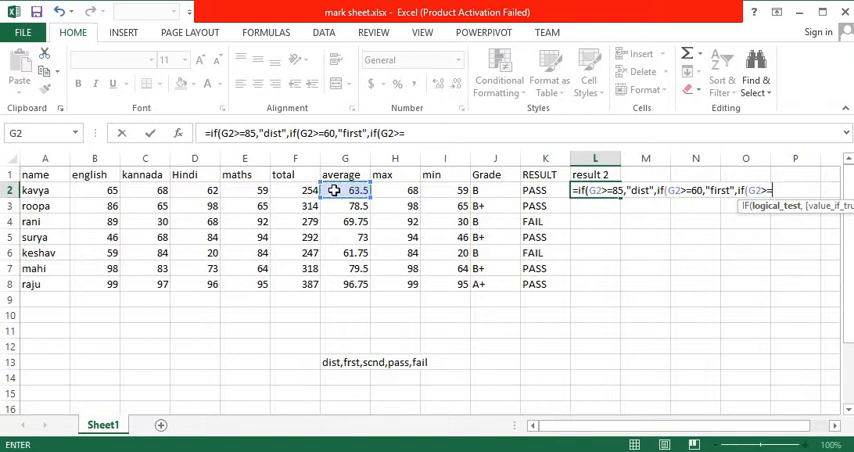
type("50")
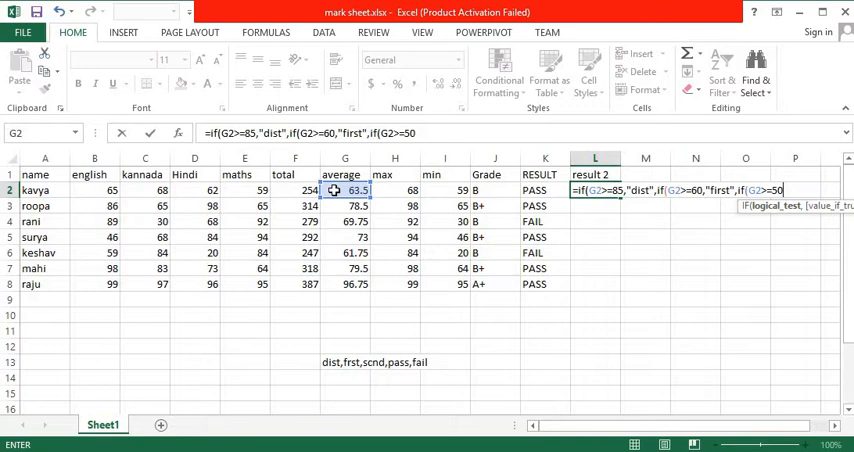
type("\"")
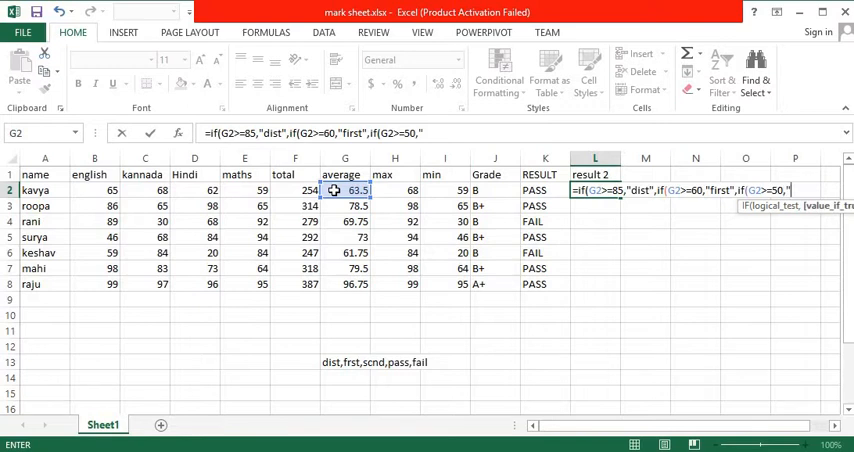
type("s")
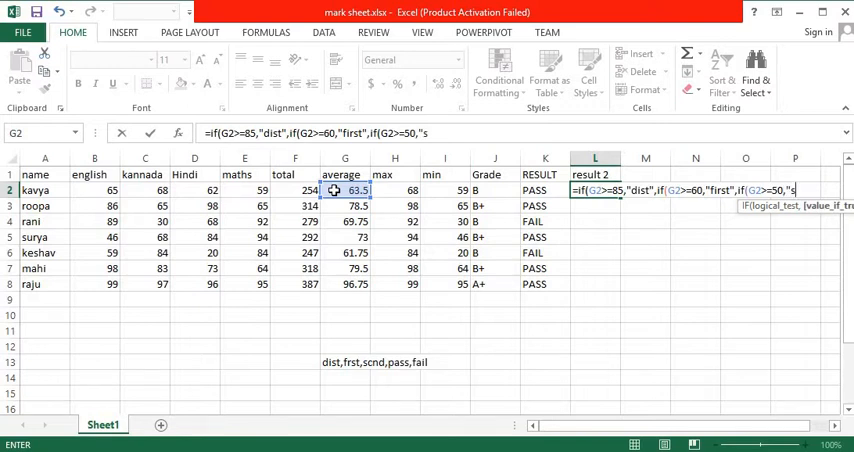
type("eco")
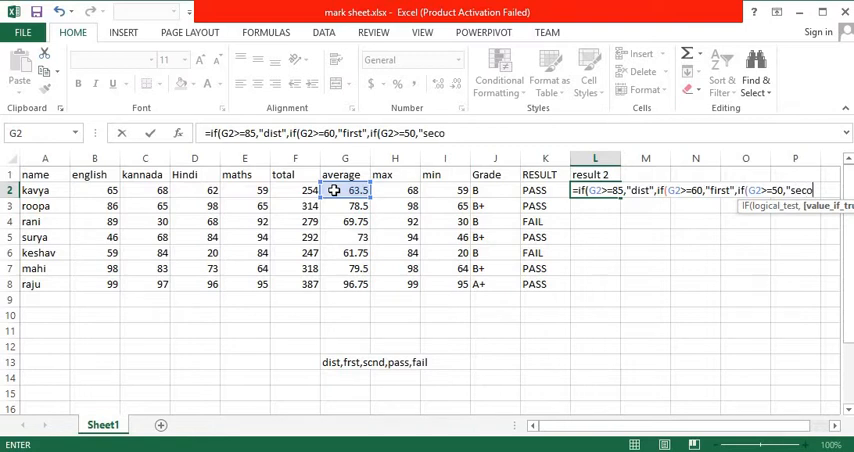
type("nd")
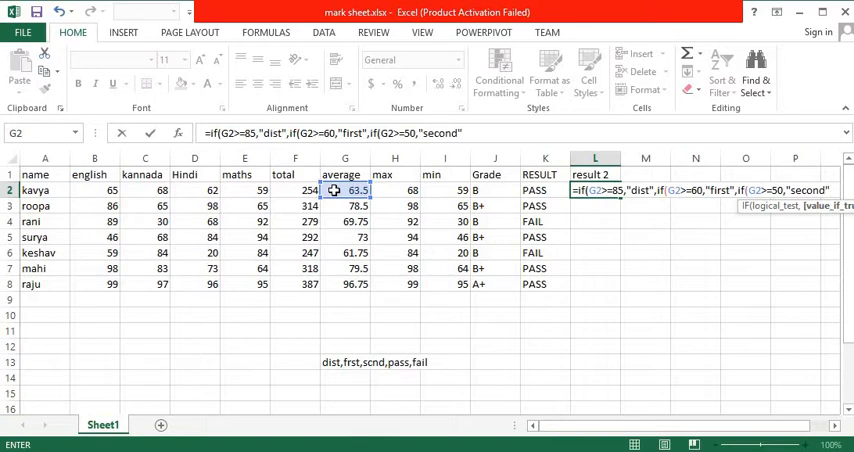
- Add the fourth test G2>=35 giving "pass", otherwise "fail"
type(",")
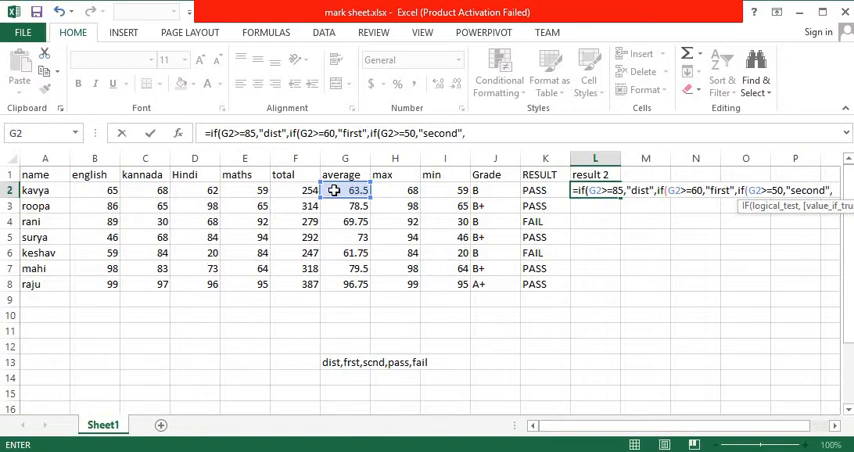
type(",if(G2")
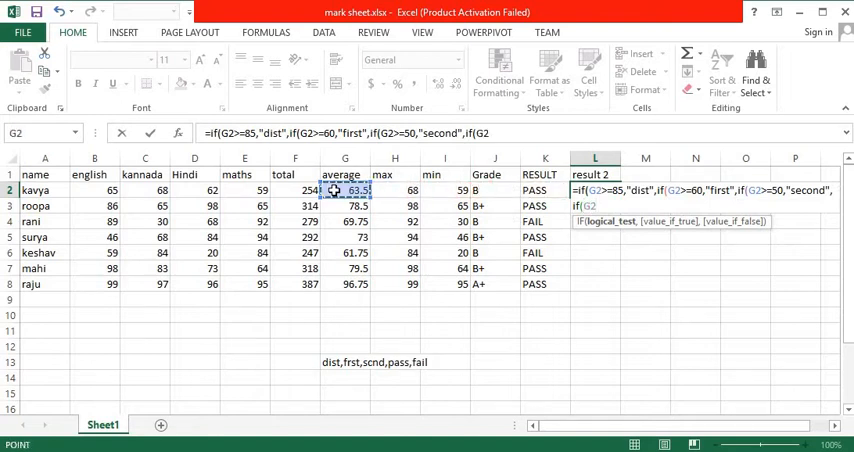
type(">=")
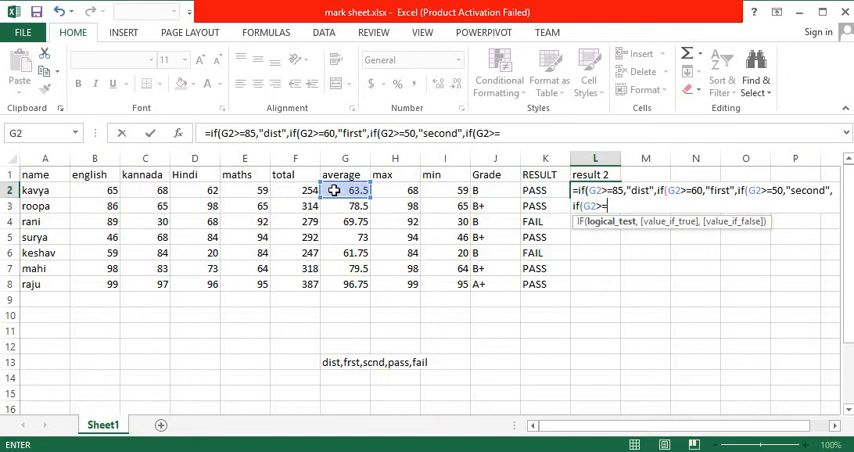
type("35")
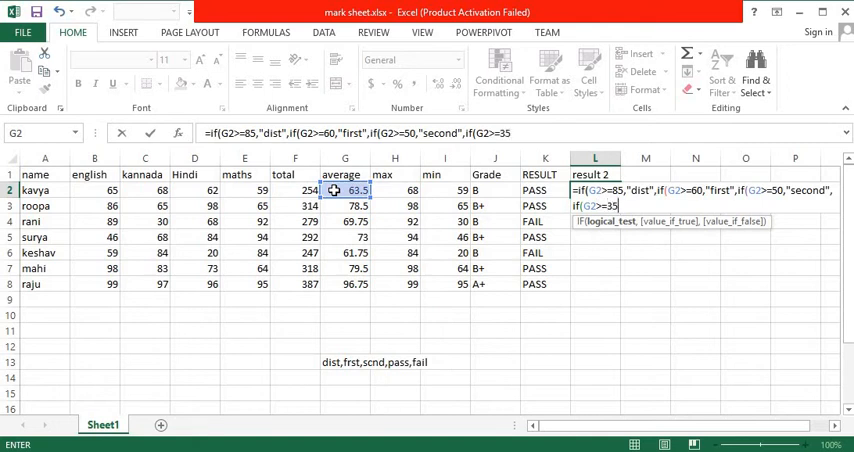
type(",\"")
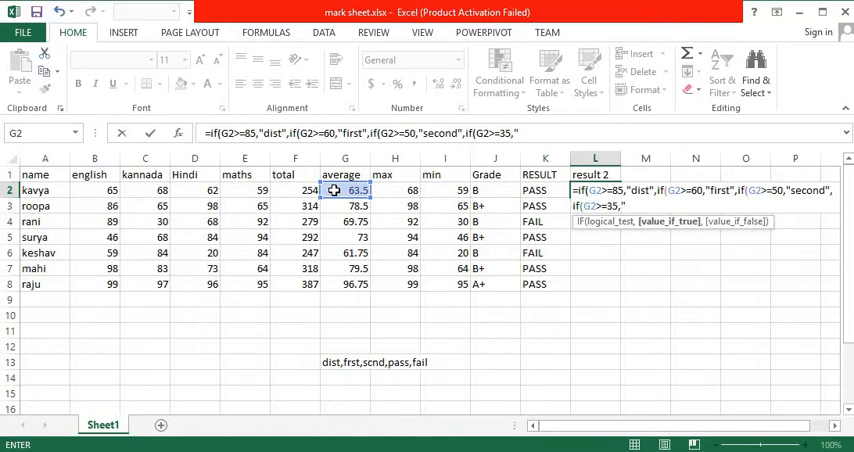
type("paa")
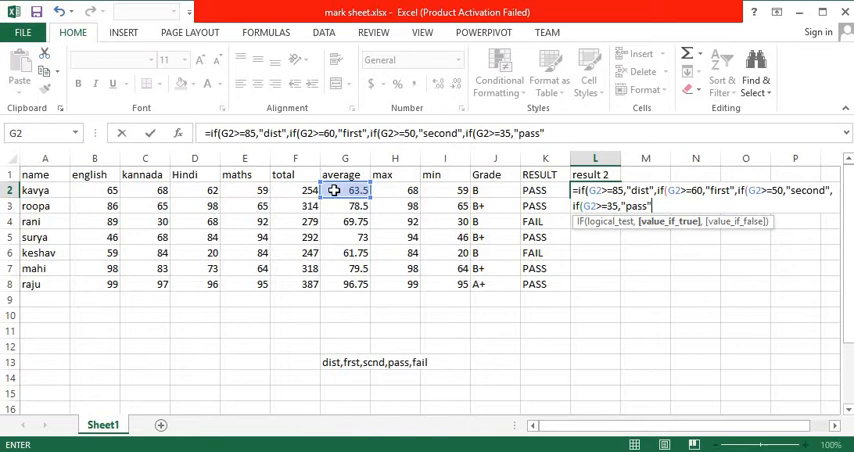
type("fail\"")
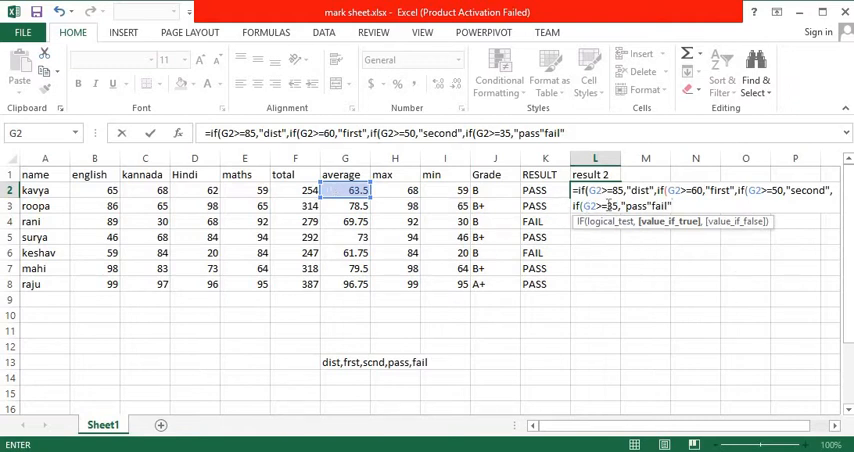
- Close the brackets and enter the formula, accepting Excel's correction so L2 shows first
type("))))")
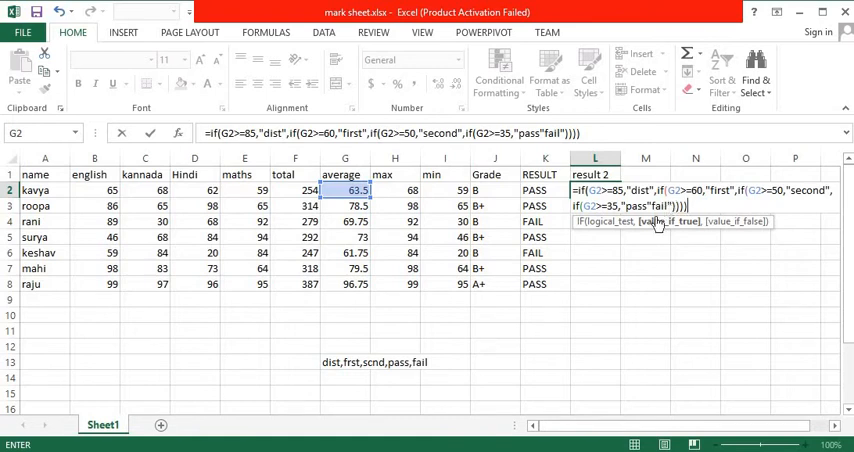
key("enter")
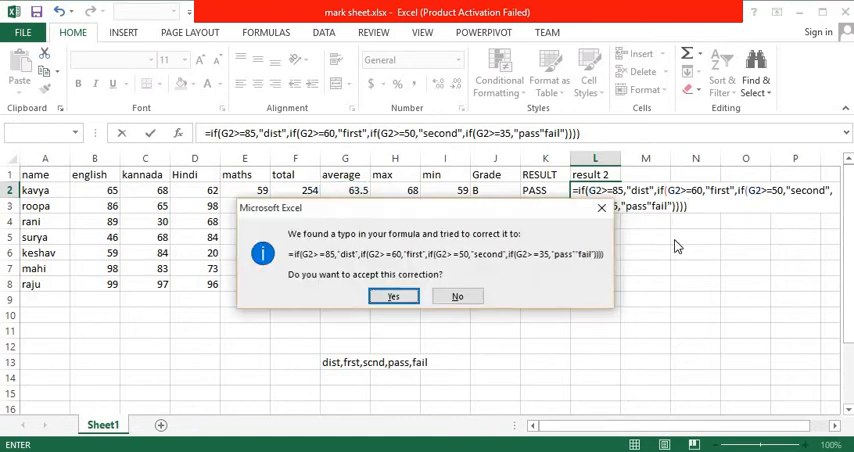
left_click(393, 296)
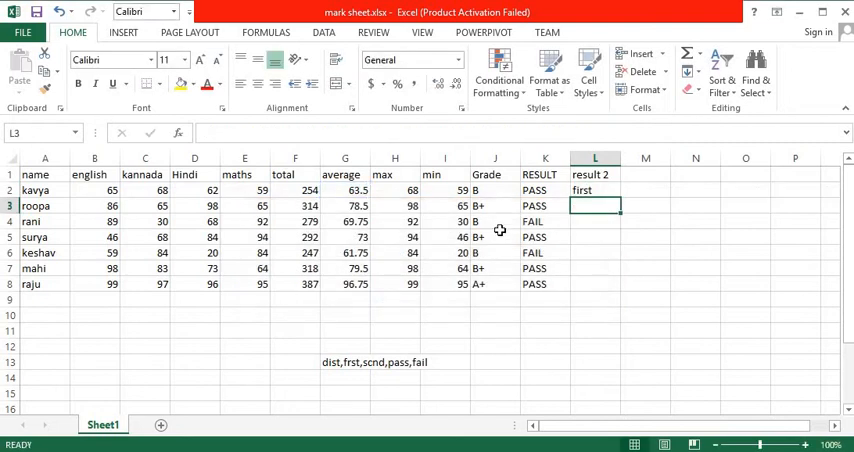
- Rename the column L heading to 'result 2/ grade'
left_click(595, 190)
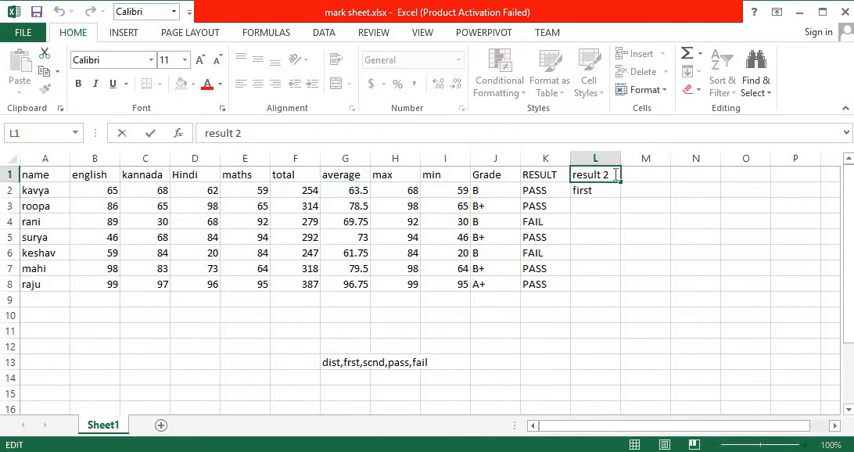
type("/ grade")
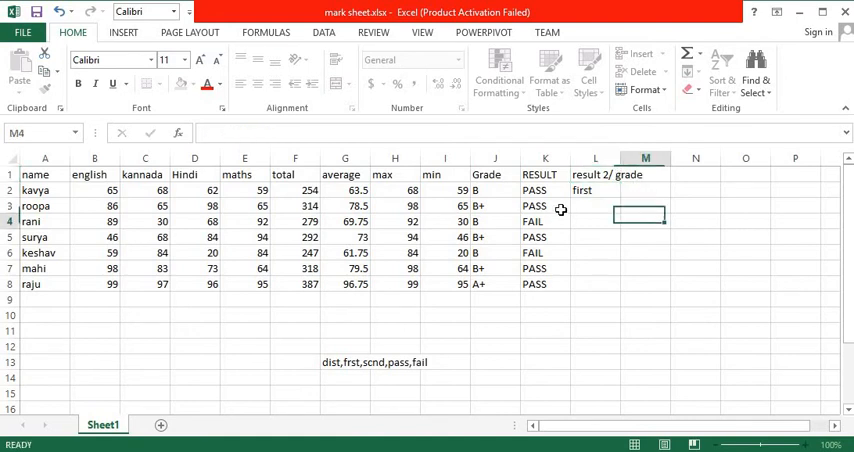
- Fill the grade formula from L2 down to L8 and check the last row's result
left_click(595, 190)
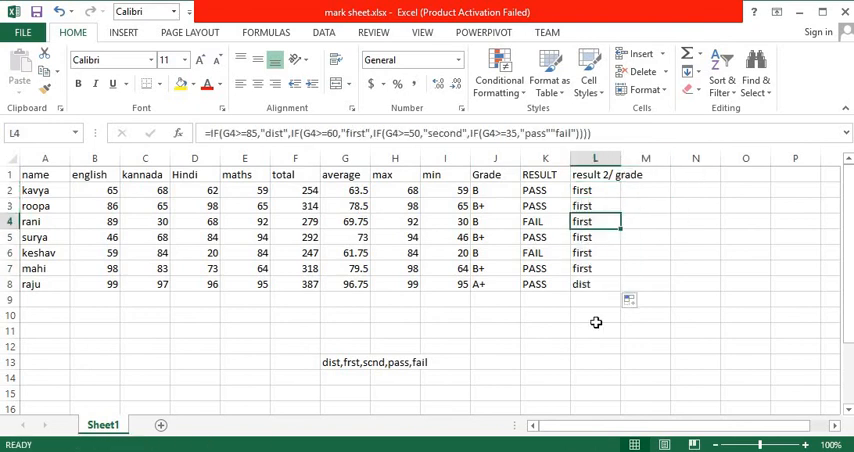
mouse_move(340, 221)
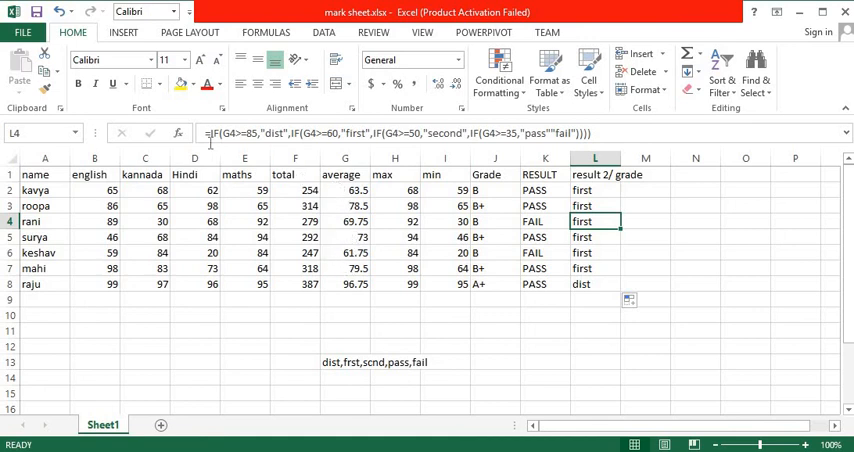
mouse_move(696, 179)
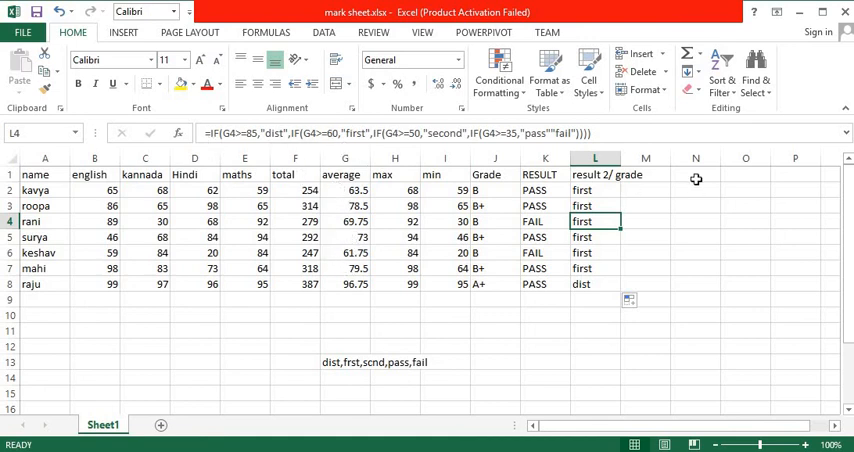
mouse_move(394, 306)
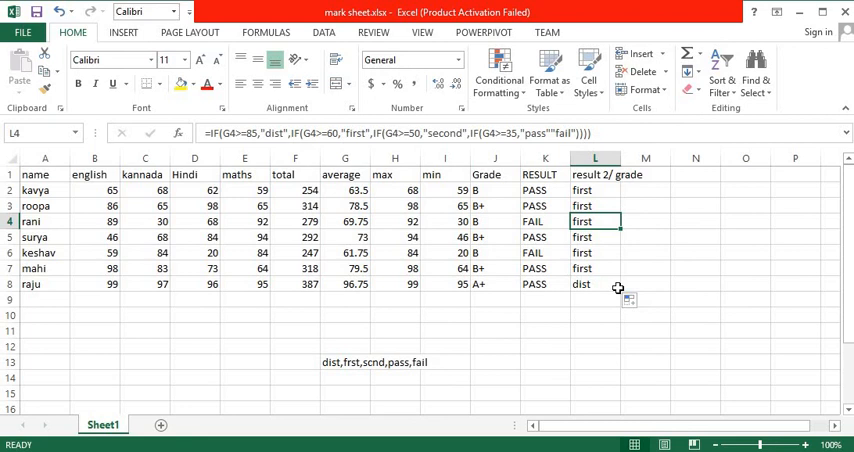
left_click(608, 284)
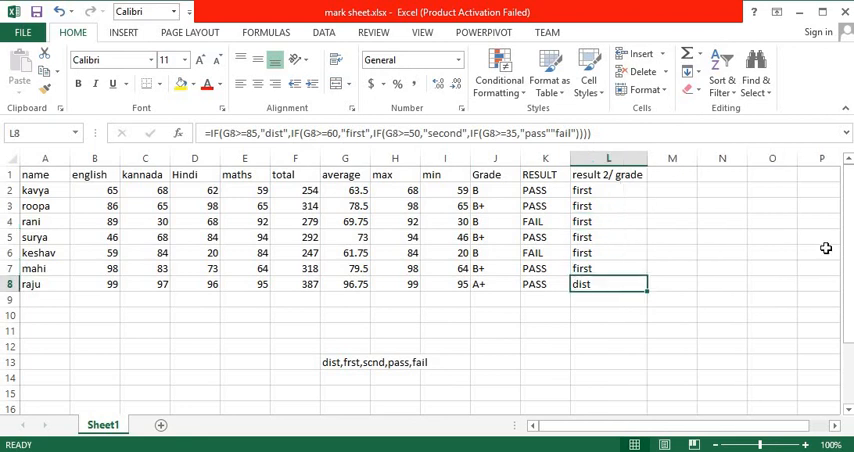